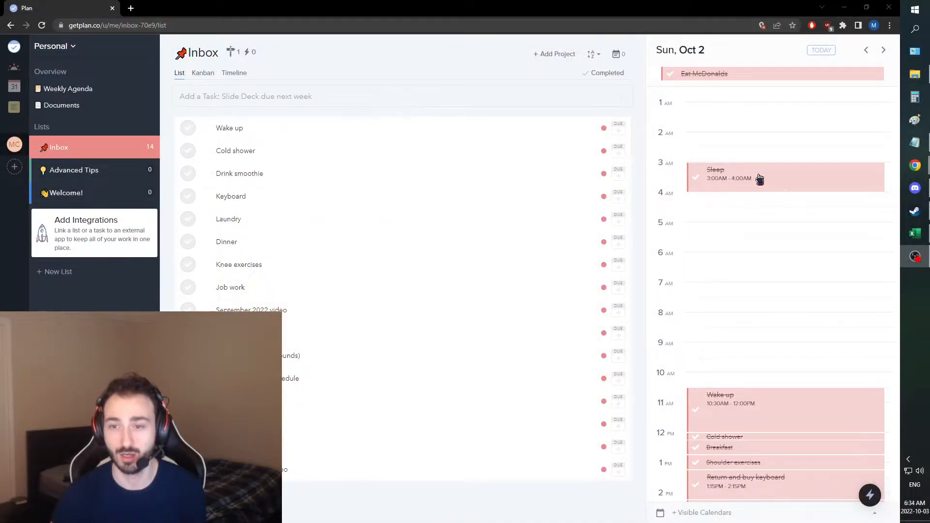
- Check off September 2022 Video and Eat meal, move to Mon, Oct 3, then minimize the browser
{"action": "scroll", "scroll_direction": "down", "scroll_amount": 3}
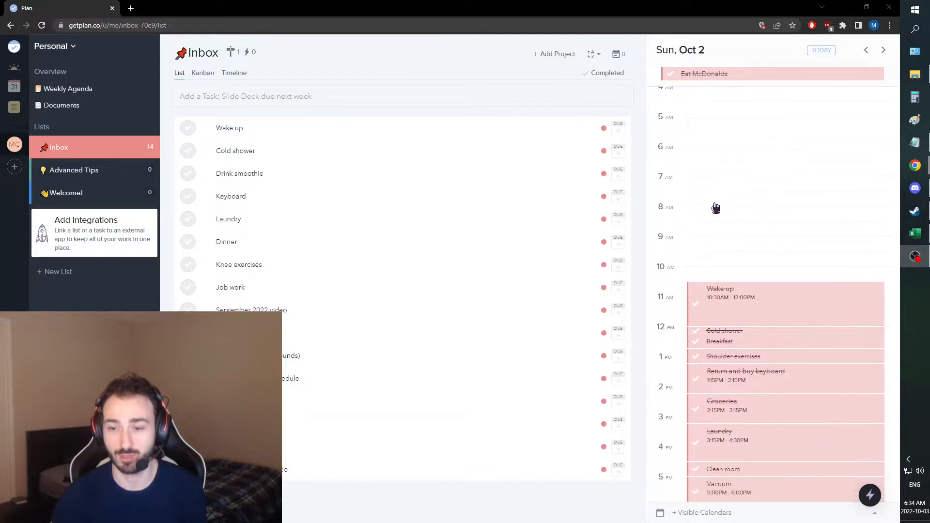
{"action": "scroll", "scroll_direction": "down", "scroll_amount": 3}
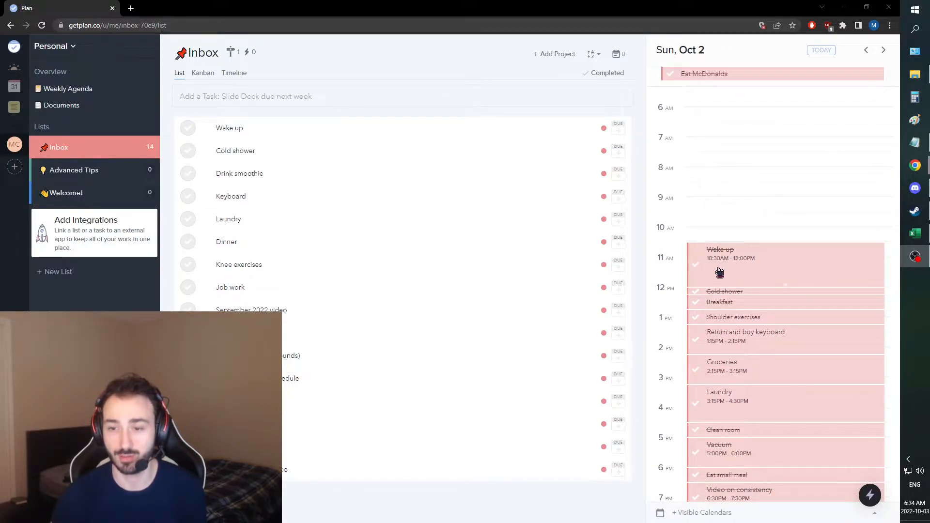
{"action": "scroll", "scroll_direction": "down", "scroll_amount": 3}
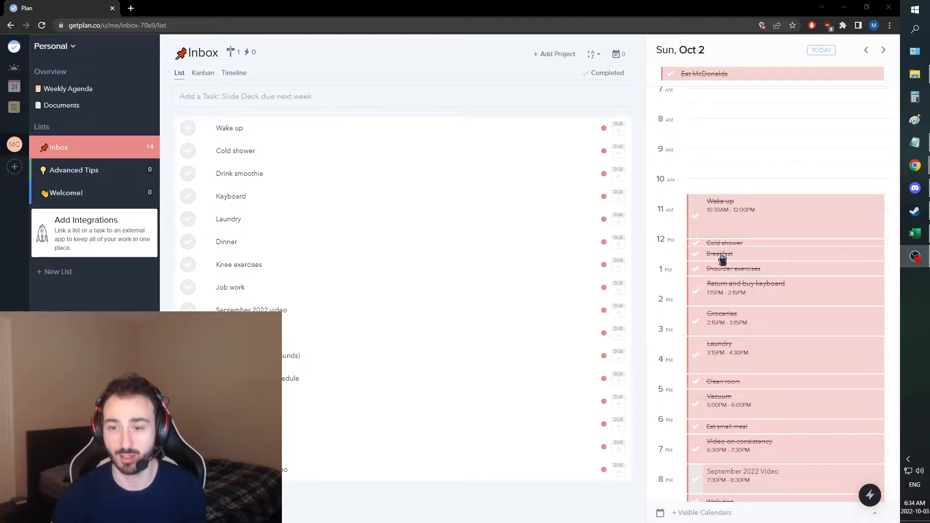
{"action": "scroll", "scroll_direction": "down", "scroll_amount": 3}
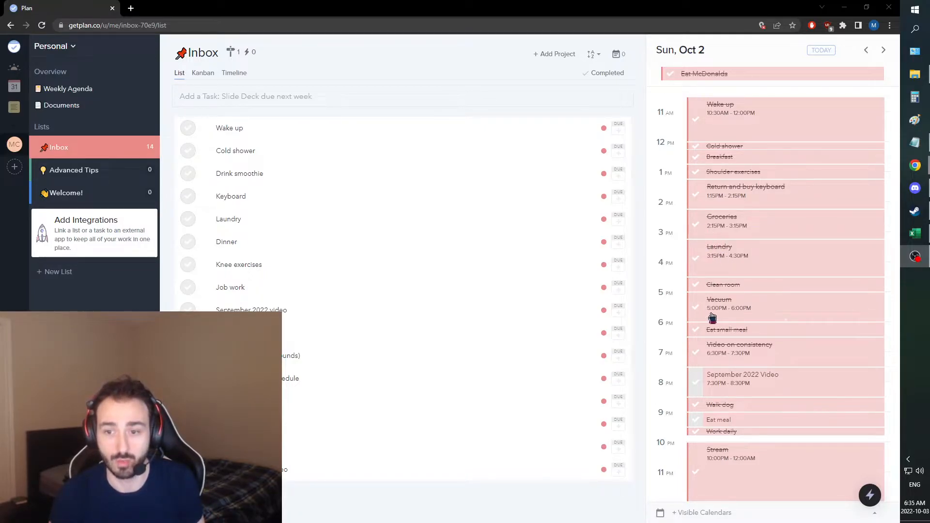
{"action": "mouse_move", "coordinate": [692, 347]}
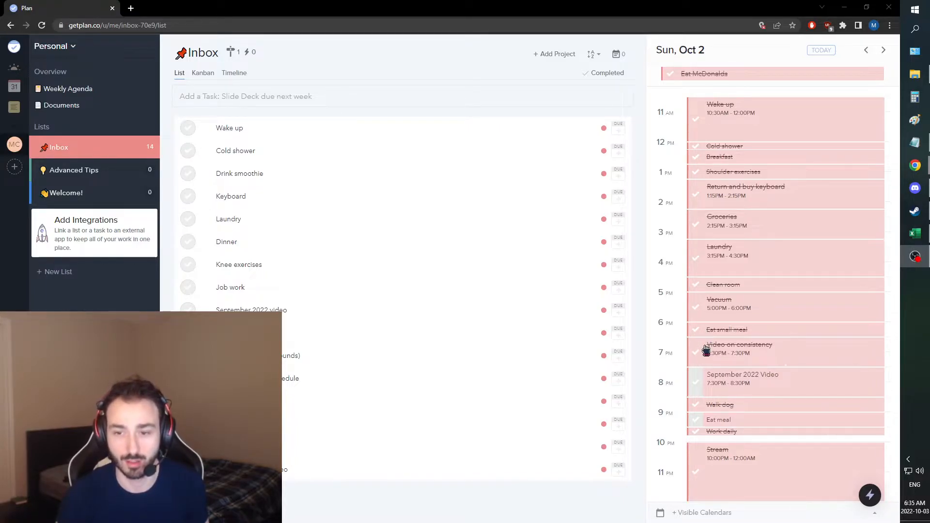
{"action": "mouse_move", "coordinate": [705, 354]}
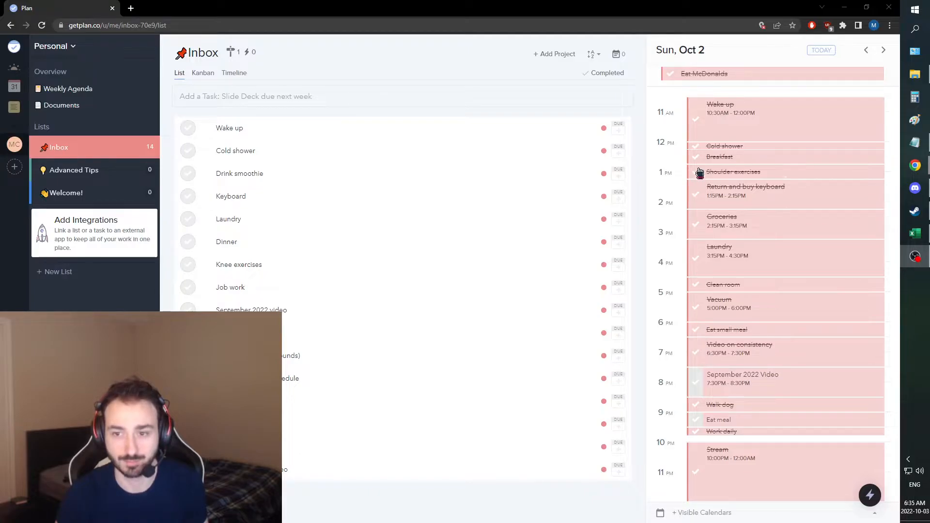
{"action": "mouse_move", "coordinate": [714, 159]}
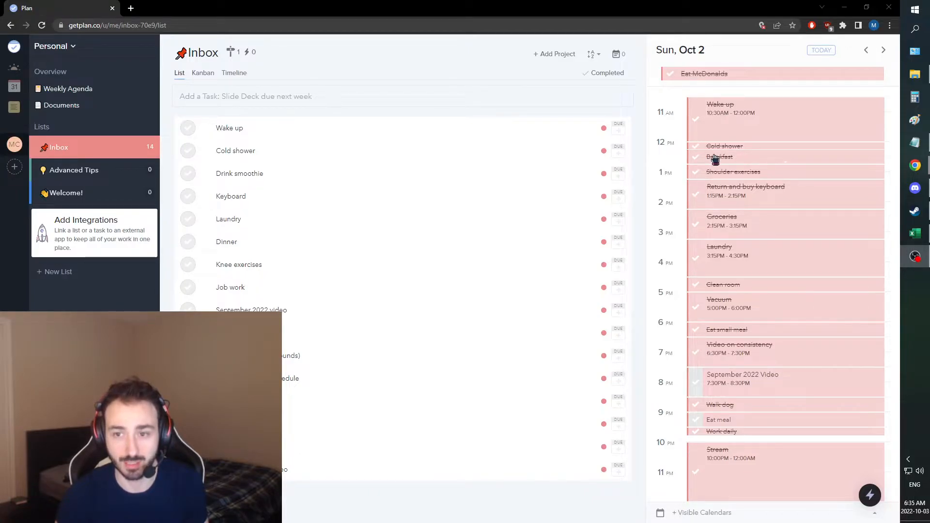
{"action": "mouse_move", "coordinate": [698, 148]}
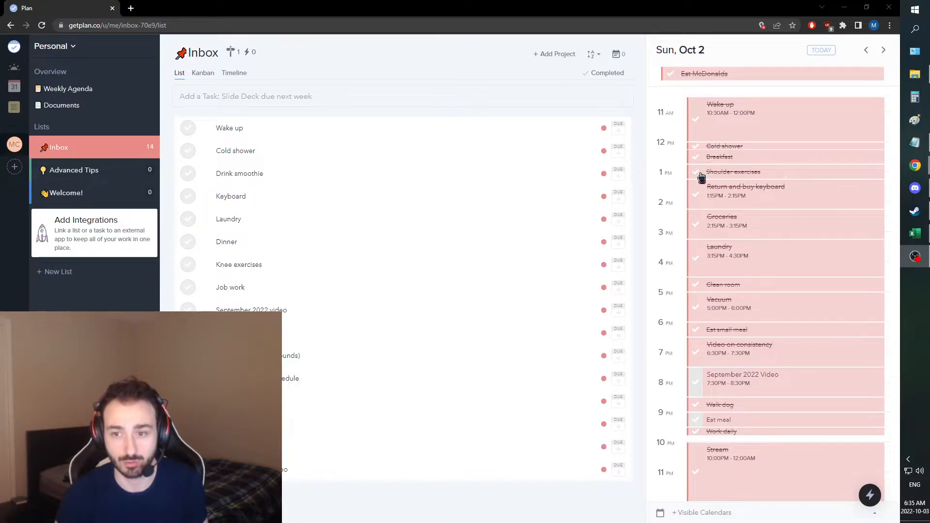
{"action": "mouse_move", "coordinate": [701, 199]}
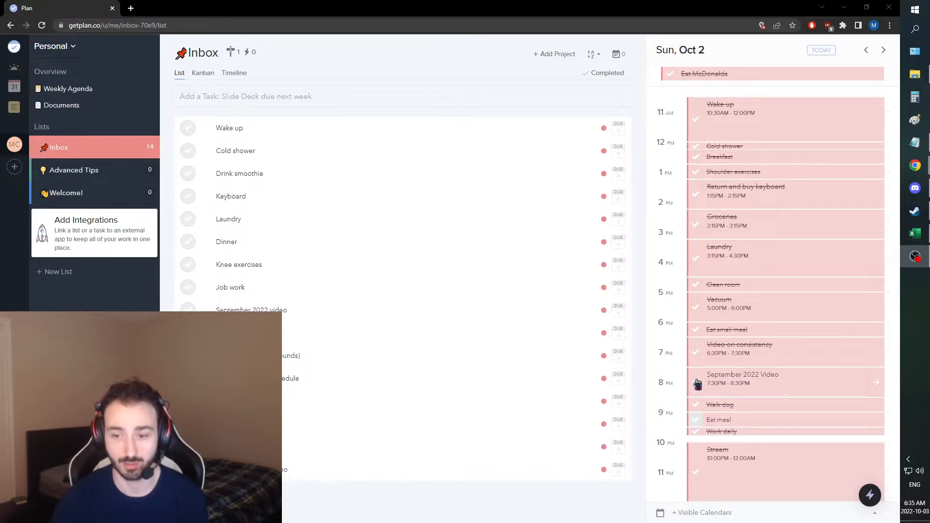
{"action": "left_click", "coordinate": [697, 383]}
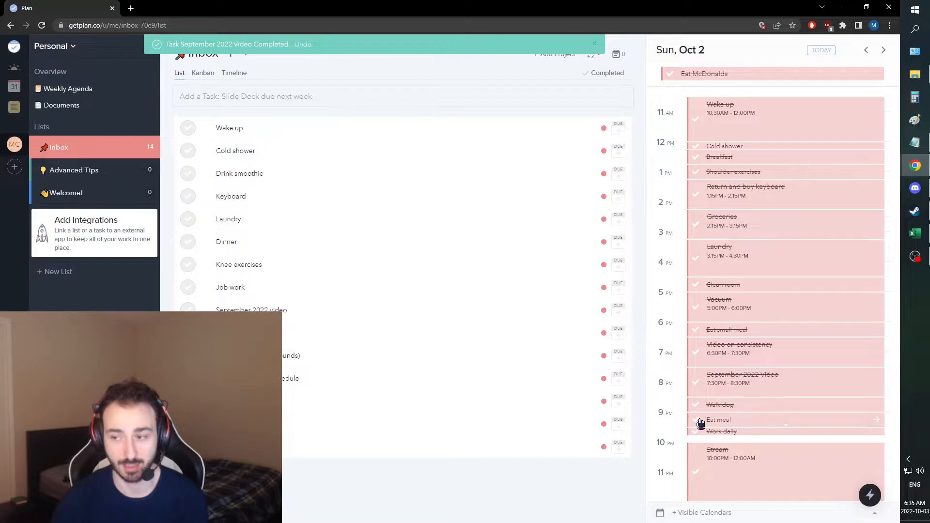
{"action": "left_click", "coordinate": [695, 419]}
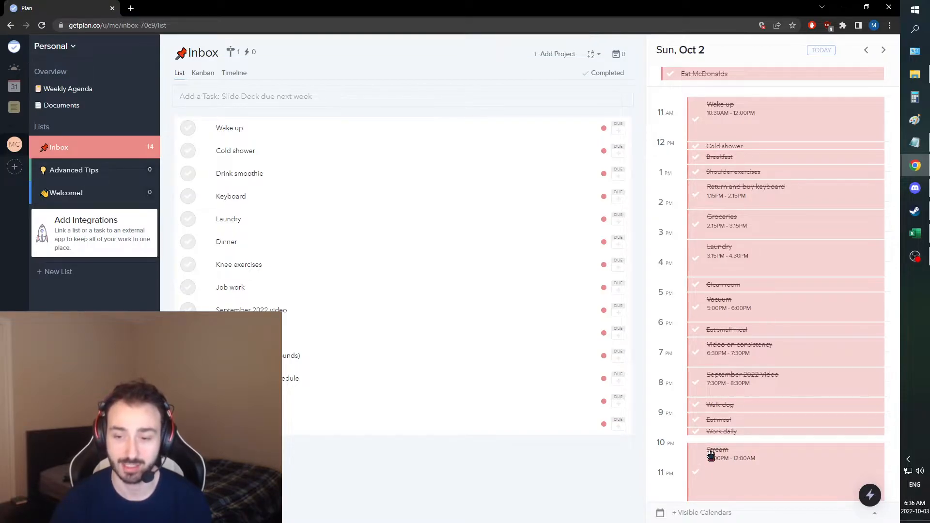
{"action": "left_click", "coordinate": [883, 50]}
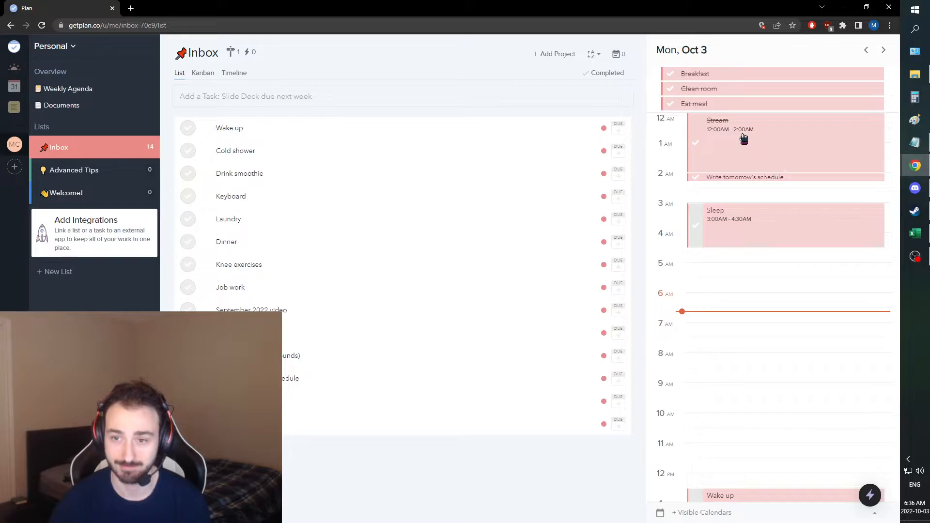
{"action": "mouse_move", "coordinate": [748, 138]}
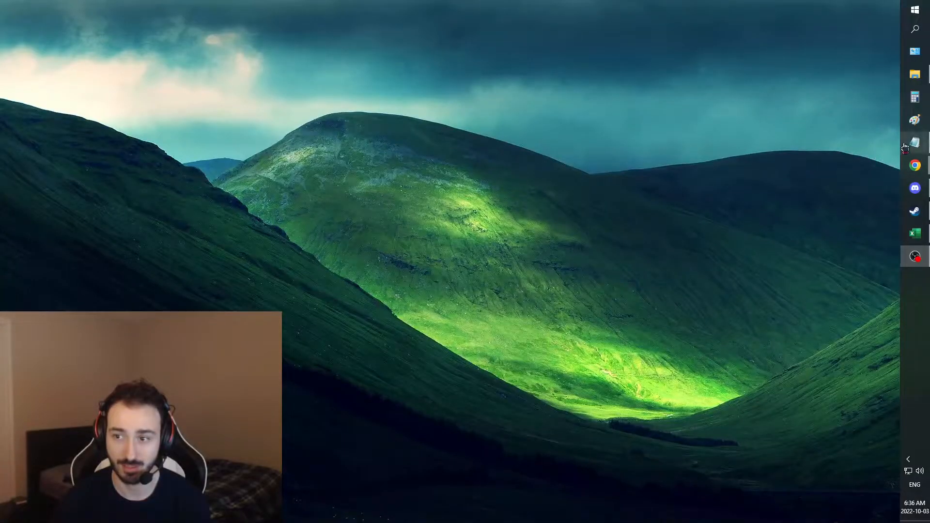
- Bring up the Day 767 Notepad log and read through Sunday, October 2nd's entries
{"action": "left_click", "coordinate": [913, 142]}
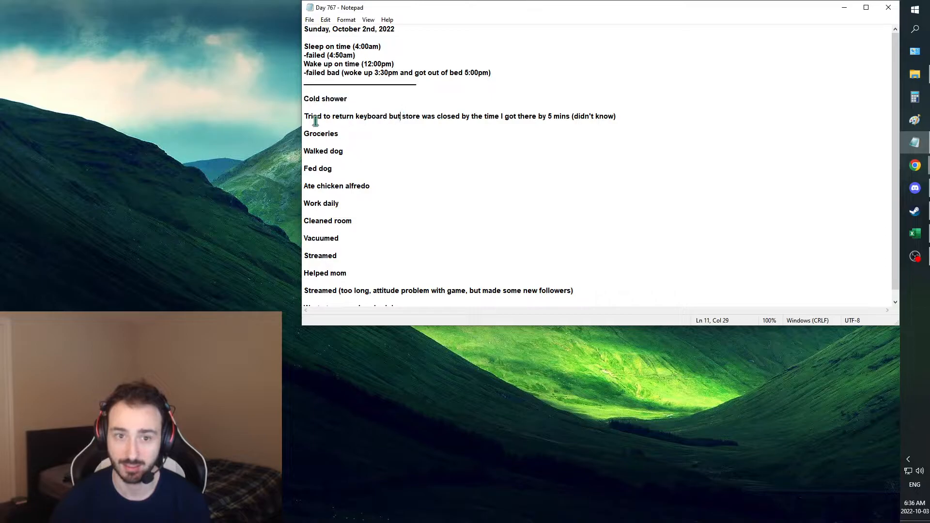
{"action": "scroll", "scroll_direction": "down", "scroll_amount": 3}
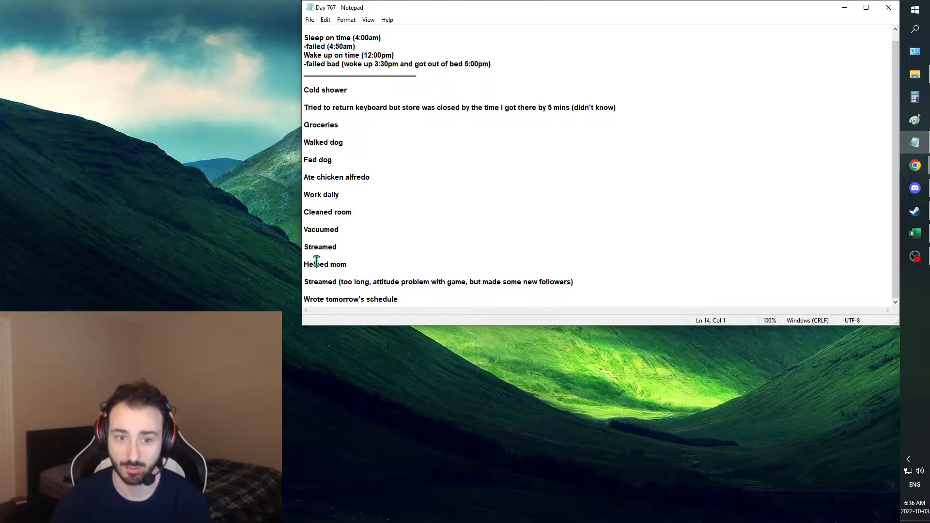
{"action": "double_click", "coordinate": [317, 264]}
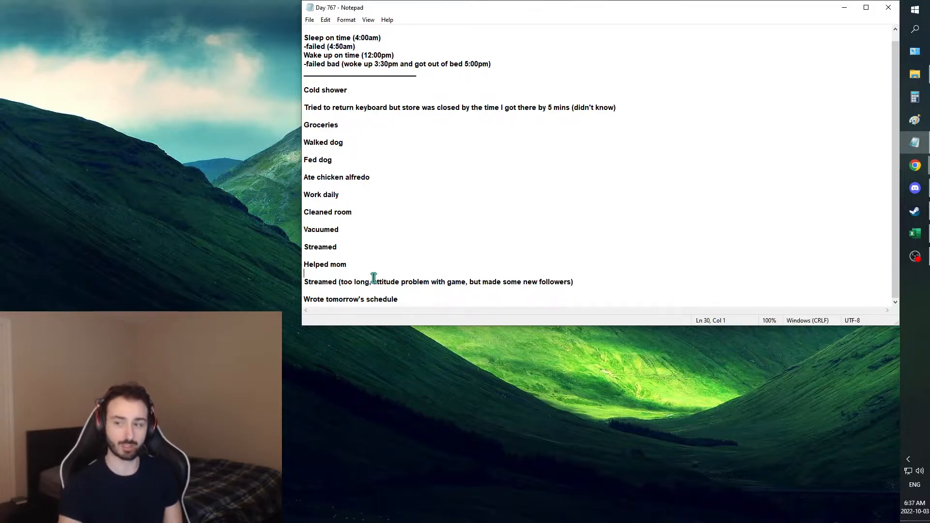
{"action": "mouse_move", "coordinate": [381, 245]}
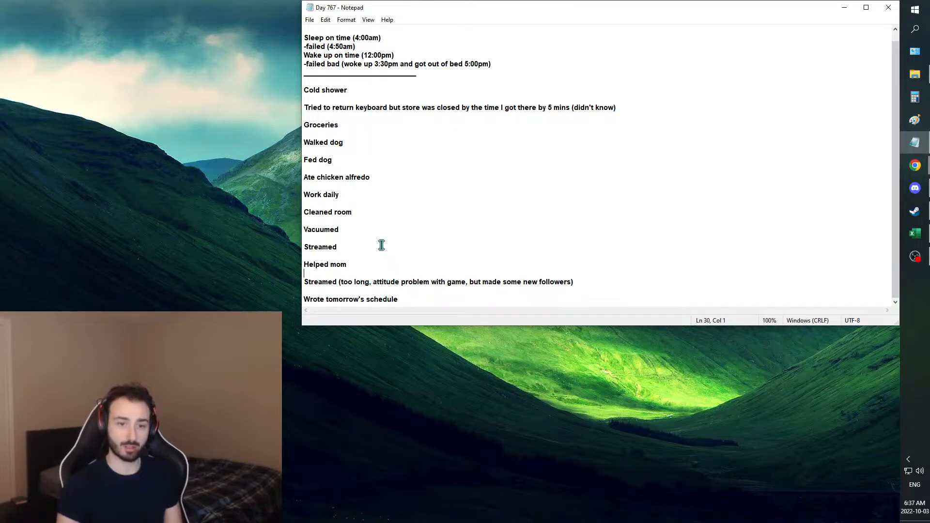
{"action": "mouse_move", "coordinate": [375, 217]}
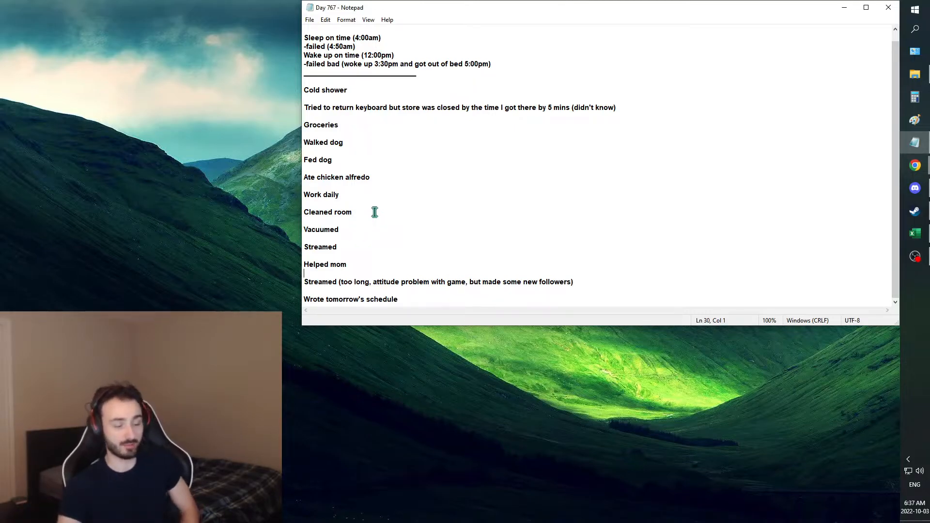
{"action": "mouse_move", "coordinate": [819, 423]}
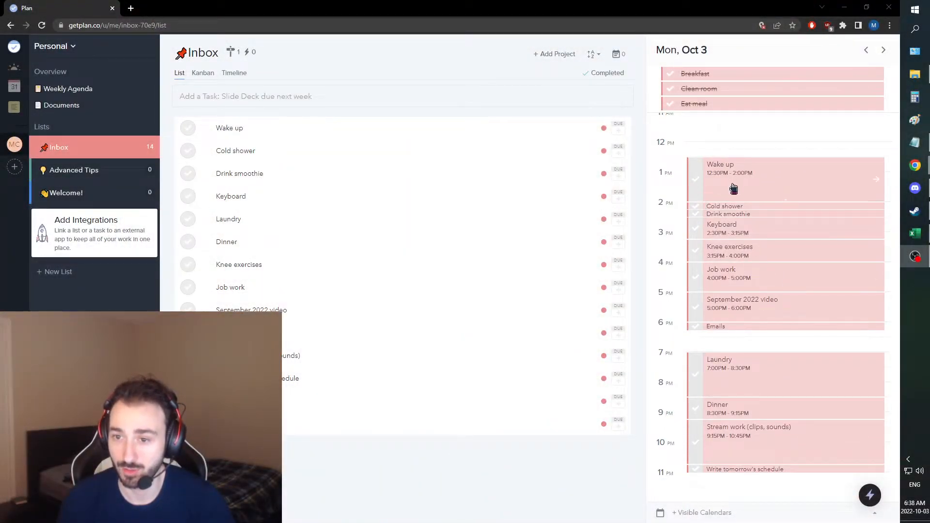
{"action": "mouse_move", "coordinate": [752, 182]}
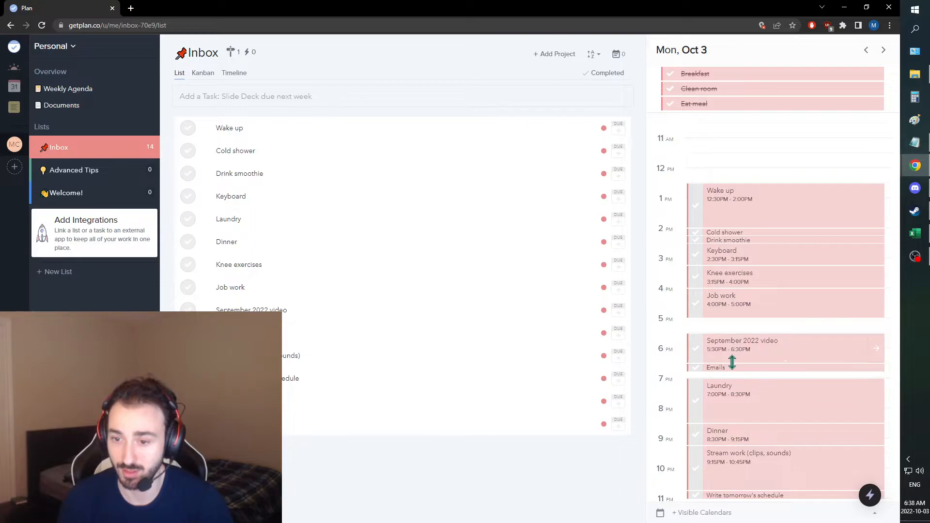
- Shift September 2022 video to 5:30–6:30 PM and Wake up to 1:15–2:45 PM
{"action": "left_click_drag", "start_coordinate": [731, 349], "coordinate": [732, 317]}
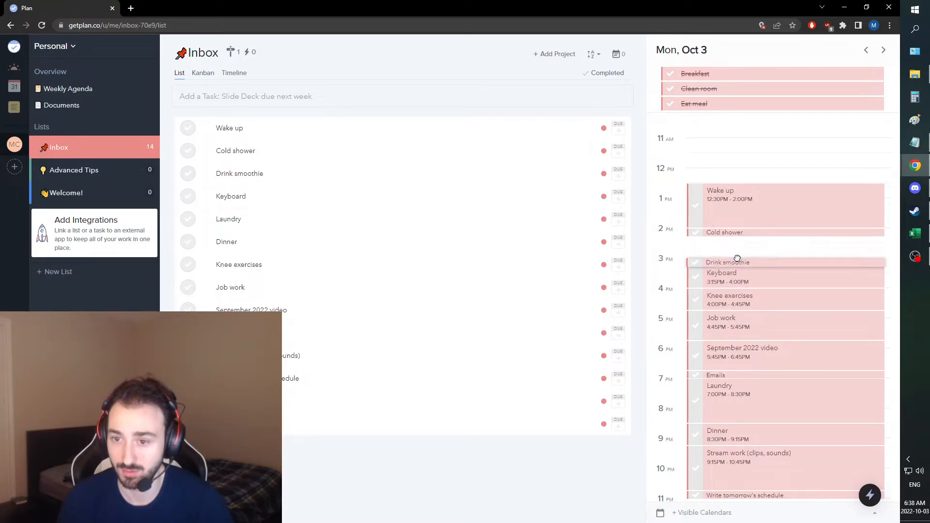
{"action": "left_click_drag", "start_coordinate": [765, 199], "coordinate": [765, 228]}
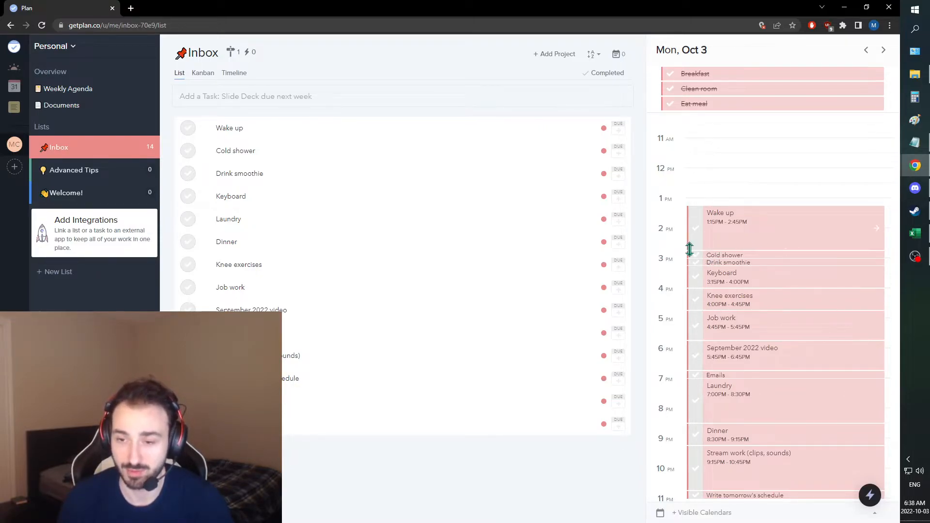
{"action": "scroll", "scroll_direction": "down", "scroll_amount": 3}
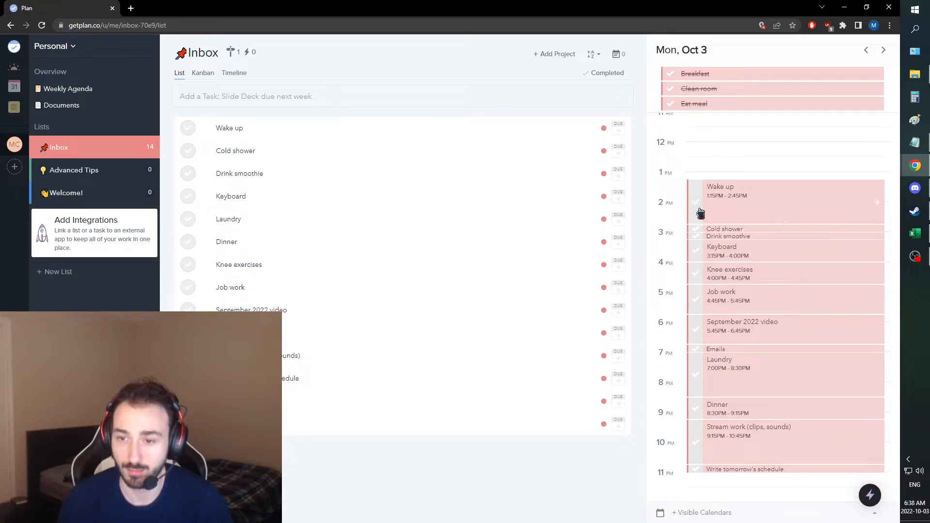
{"action": "mouse_move", "coordinate": [697, 250]}
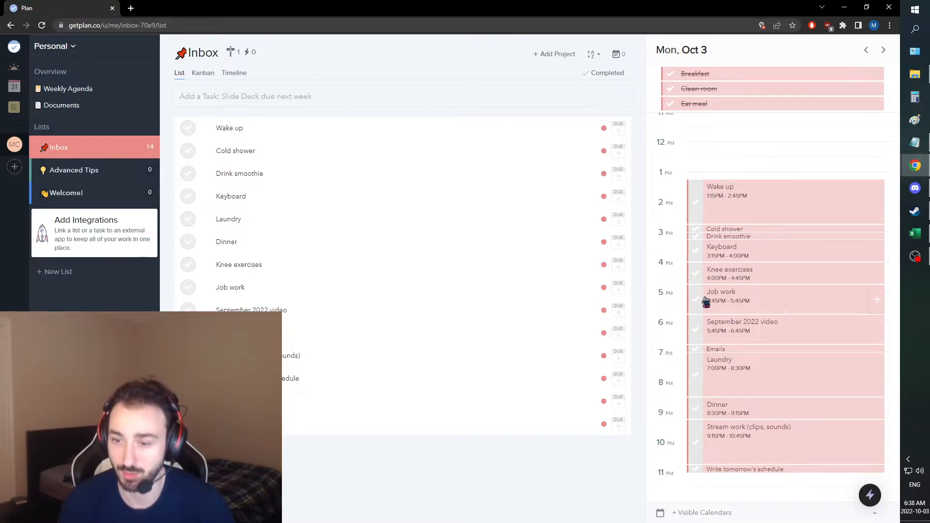
{"action": "mouse_move", "coordinate": [694, 332]}
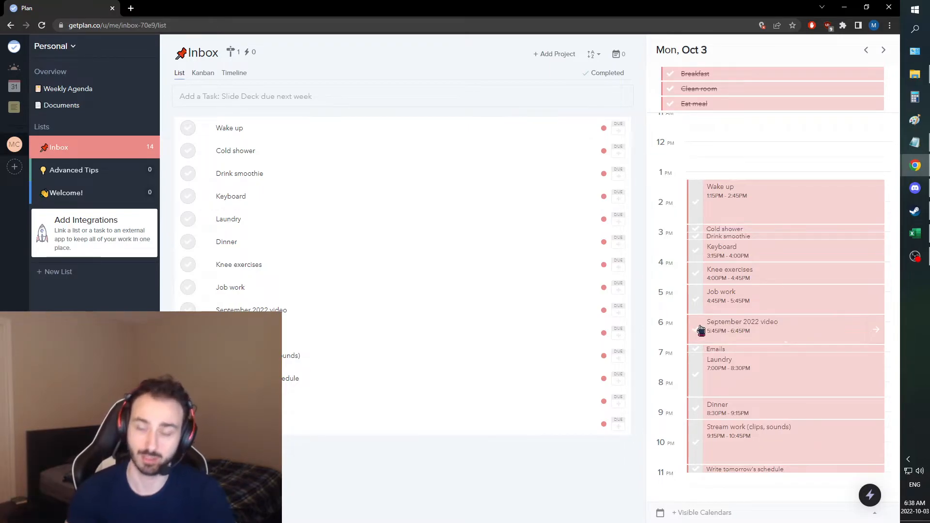
{"action": "mouse_move", "coordinate": [703, 331]}
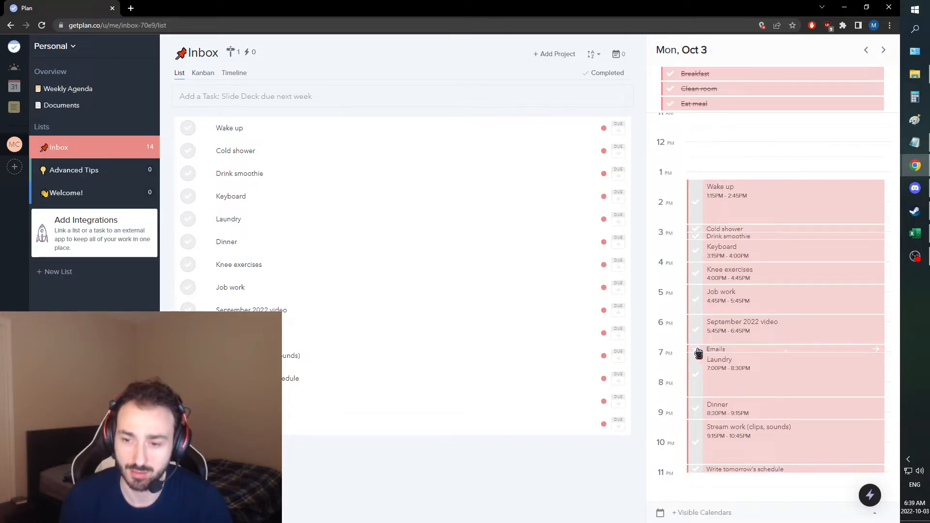
{"action": "mouse_move", "coordinate": [730, 379]}
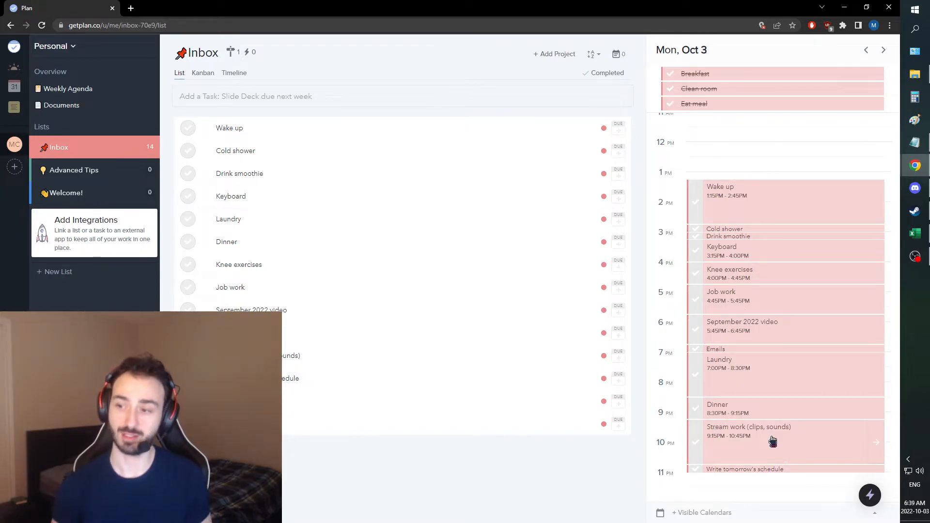
{"action": "mouse_move", "coordinate": [861, 156]}
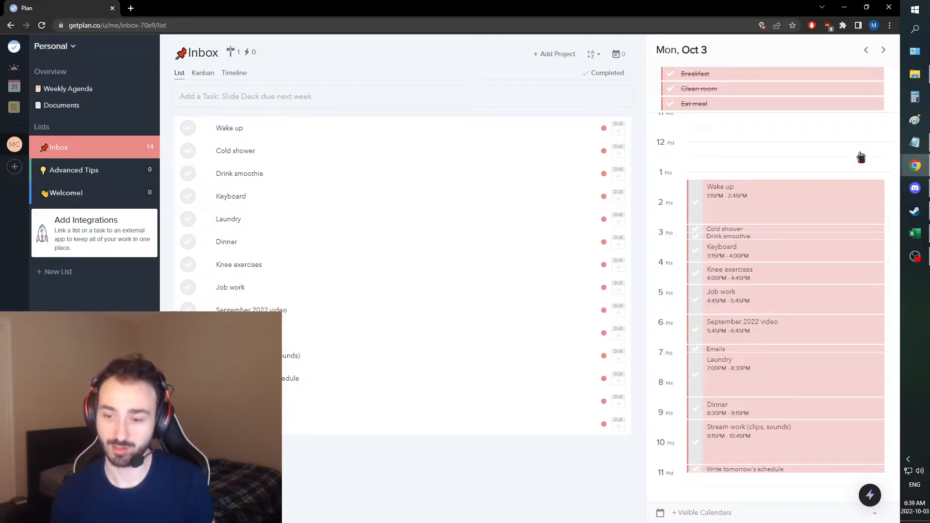
- Recolor the Sleep goal deep red and Nutrition yellow, checking Fitness and YouTube colors
{"action": "left_click", "coordinate": [882, 50]}
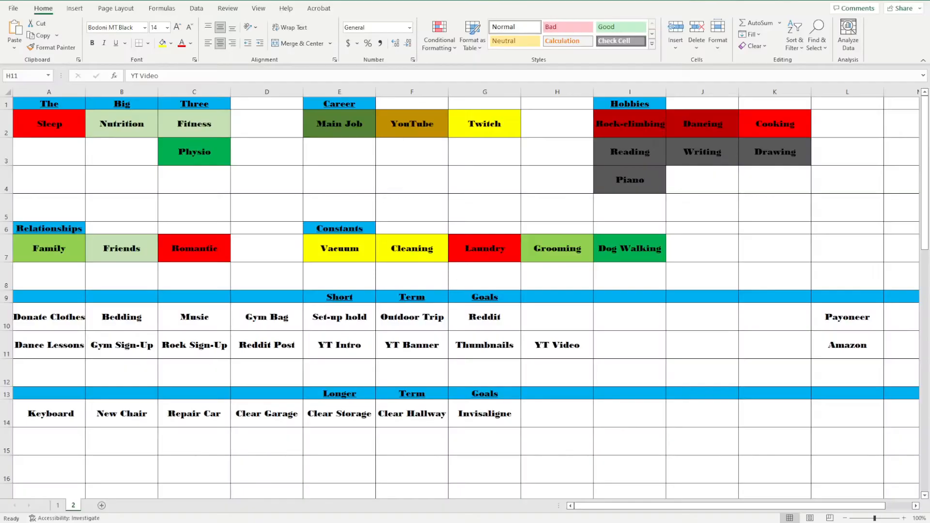
{"action": "left_click", "coordinate": [48, 123]}
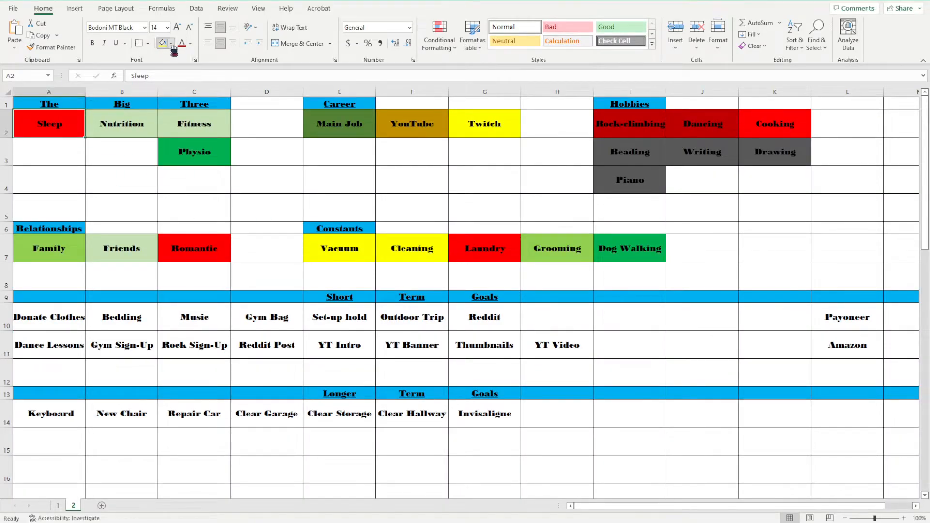
{"action": "left_click", "coordinate": [122, 123]}
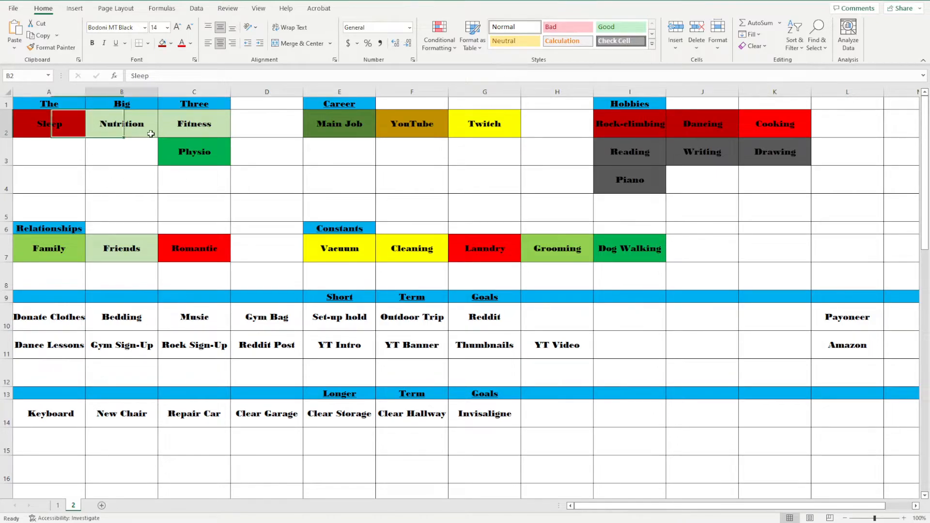
{"action": "left_click", "coordinate": [121, 123]}
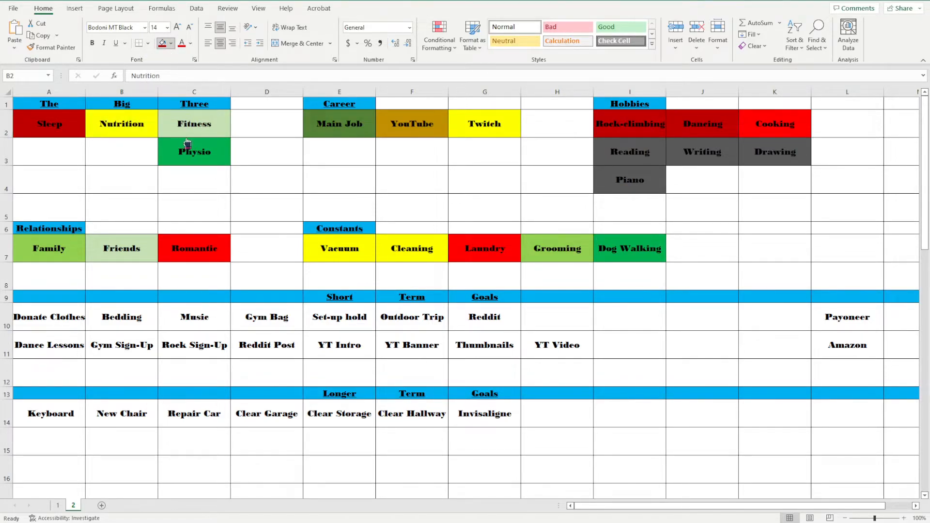
{"action": "left_click", "coordinate": [193, 124]}
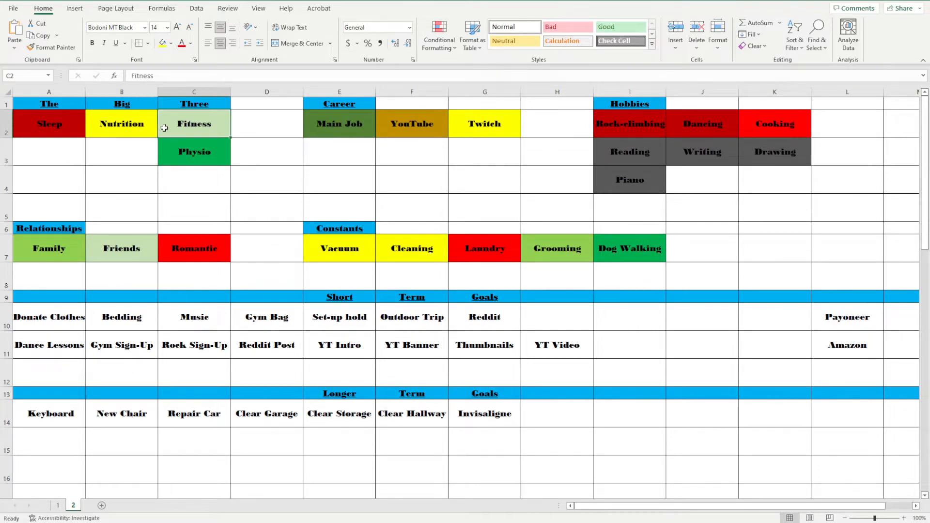
{"action": "left_click", "coordinate": [411, 123]}
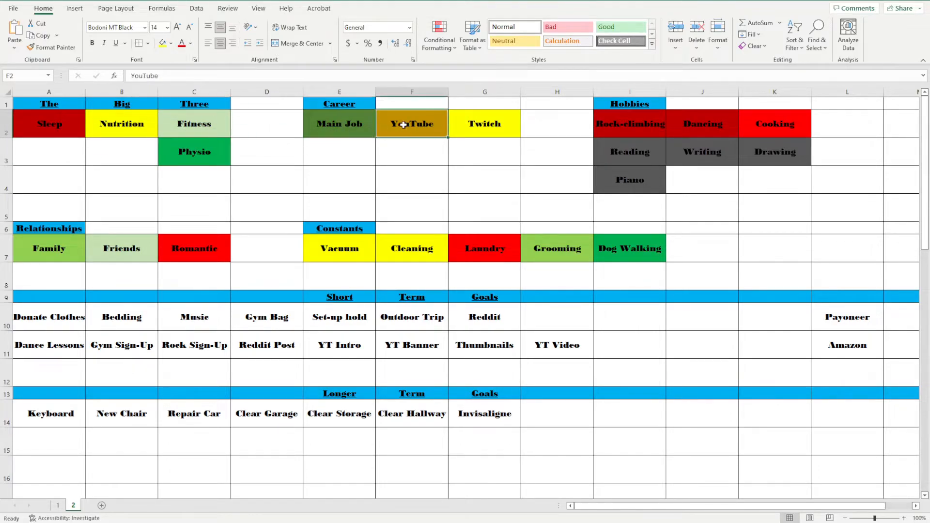
- Fill the Vacuum and Cleaning goals green, then copy the goals sheet as sheet 3
{"action": "left_click", "coordinate": [556, 248]}
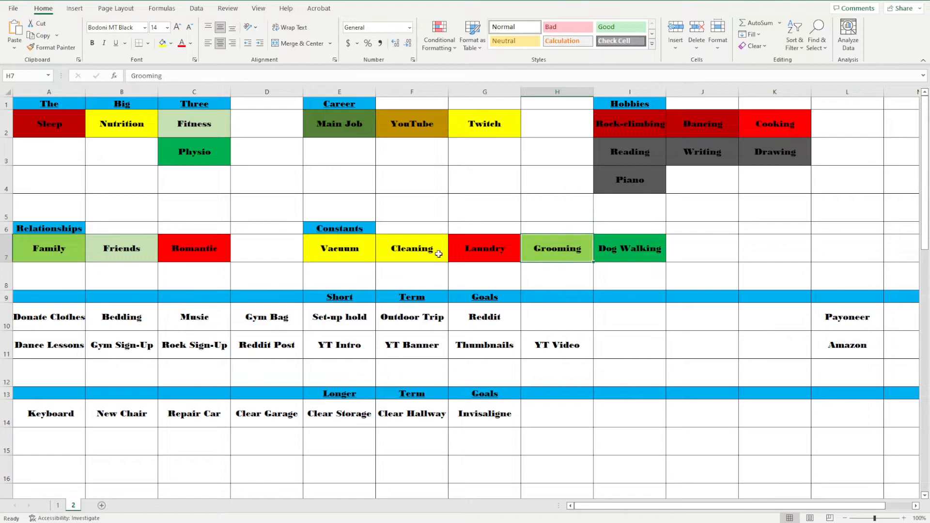
{"action": "left_click", "coordinate": [339, 248]}
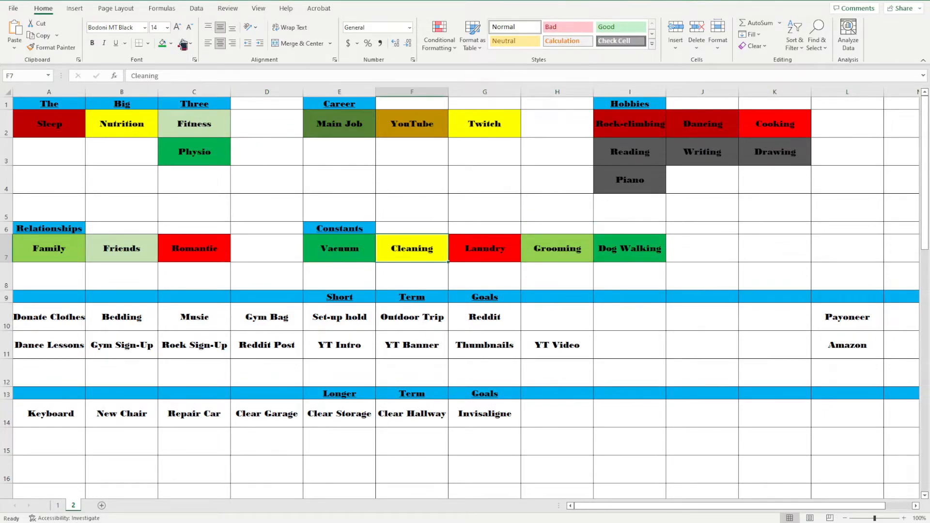
{"action": "left_click", "coordinate": [483, 248]}
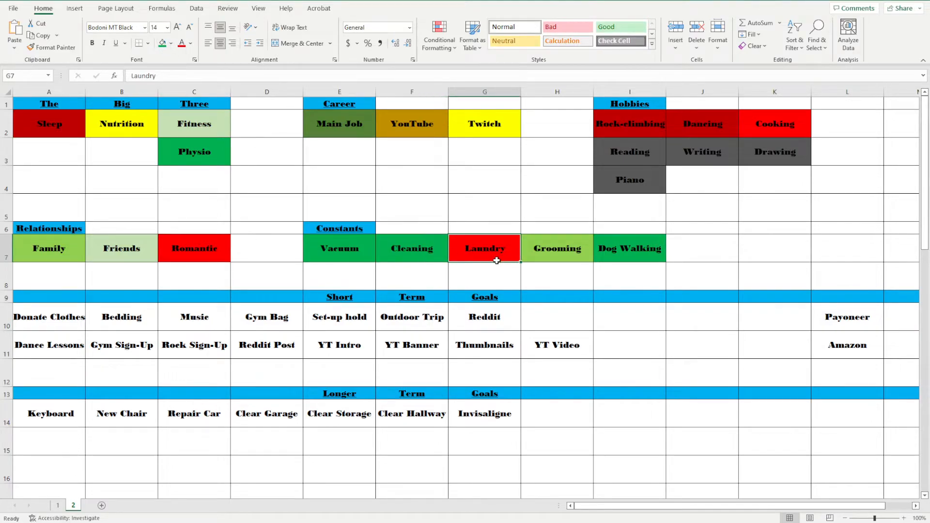
{"action": "mouse_move", "coordinate": [87, 261]}
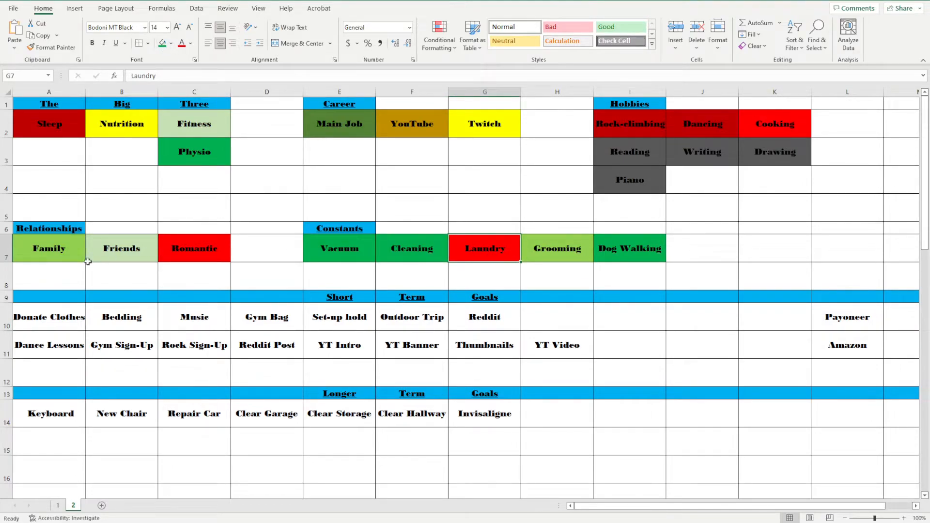
{"action": "left_click", "coordinate": [121, 248]}
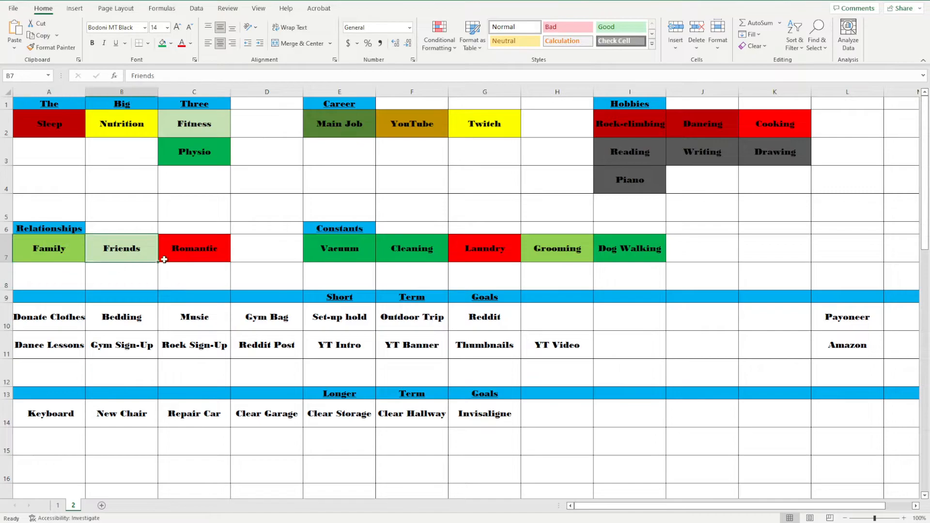
{"action": "left_click", "coordinate": [629, 344]}
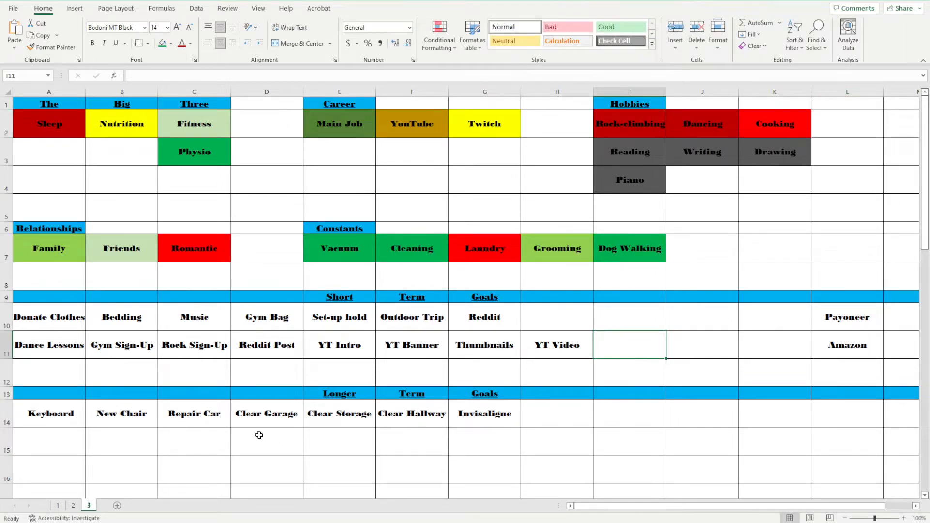
{"action": "left_click", "coordinate": [266, 441]}
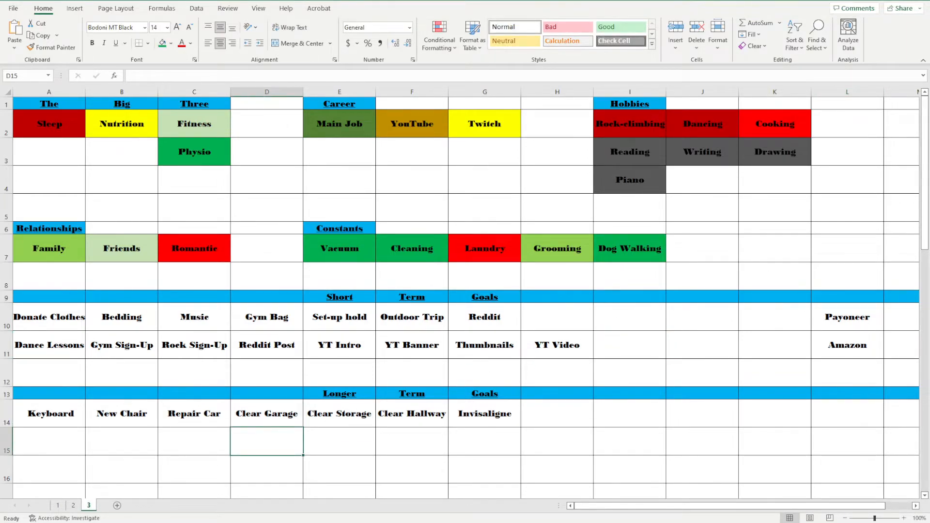